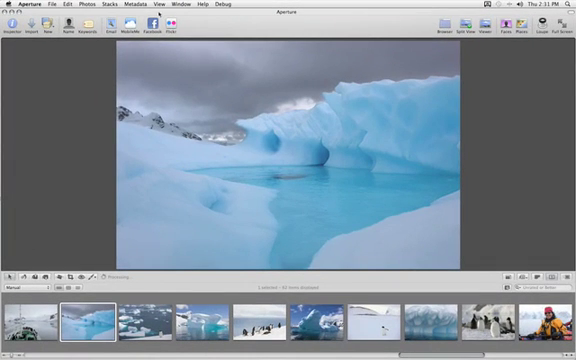
Set the secondary viewer mode to Span so the workspace spreads across both monitors
{"action": "left_click", "coordinate": [164, 4]}
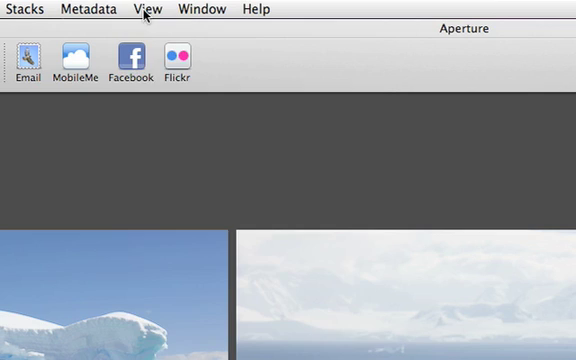
{"action": "left_click", "coordinate": [148, 8]}
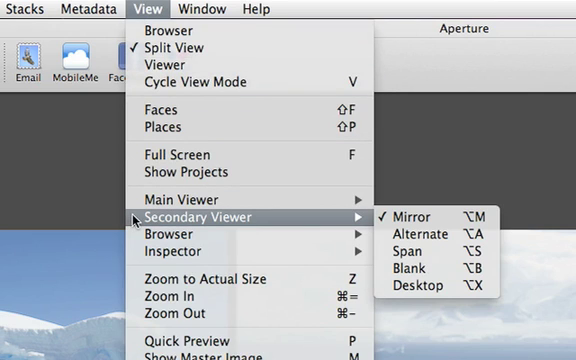
{"action": "mouse_move", "coordinate": [420, 236]}
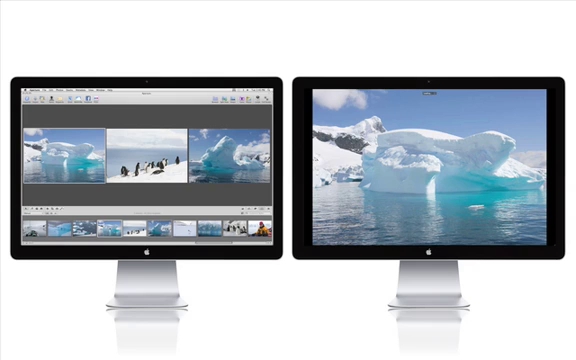
{"action": "left_click", "coordinate": [158, 8]}
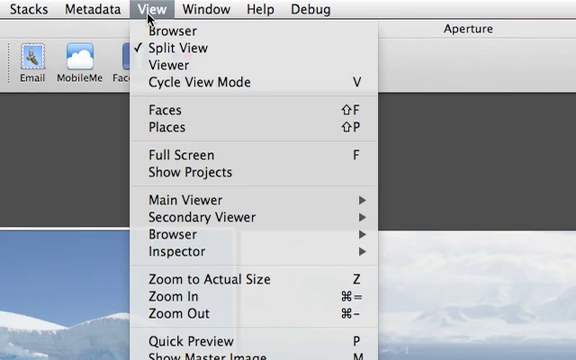
{"action": "mouse_move", "coordinate": [210, 216]}
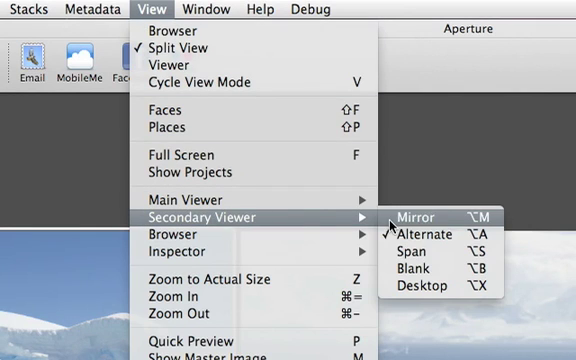
{"action": "left_click", "coordinate": [426, 214]}
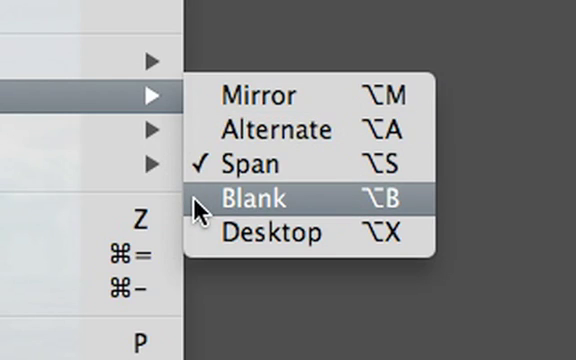
Set the secondary viewer mode to Blank so the second monitor shows nothing
{"action": "left_click", "coordinate": [262, 198]}
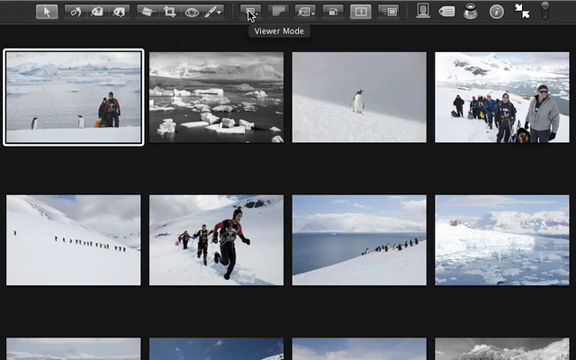
In Full Screen, keep Show Multiple on the main viewer and set the secondary viewer to Alternate
{"action": "left_click", "coordinate": [248, 12]}
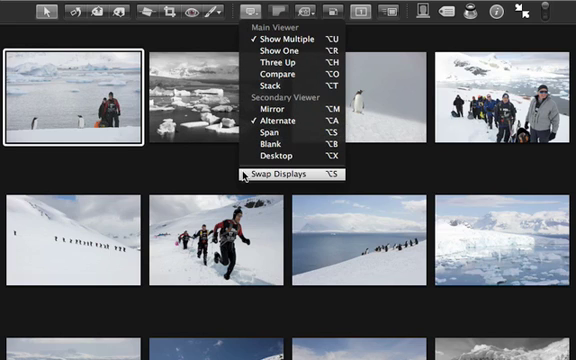
{"action": "left_click", "coordinate": [292, 176]}
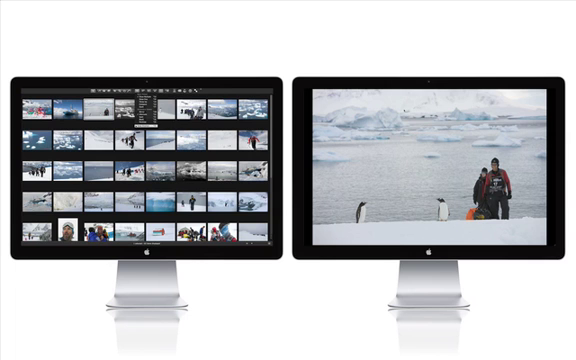